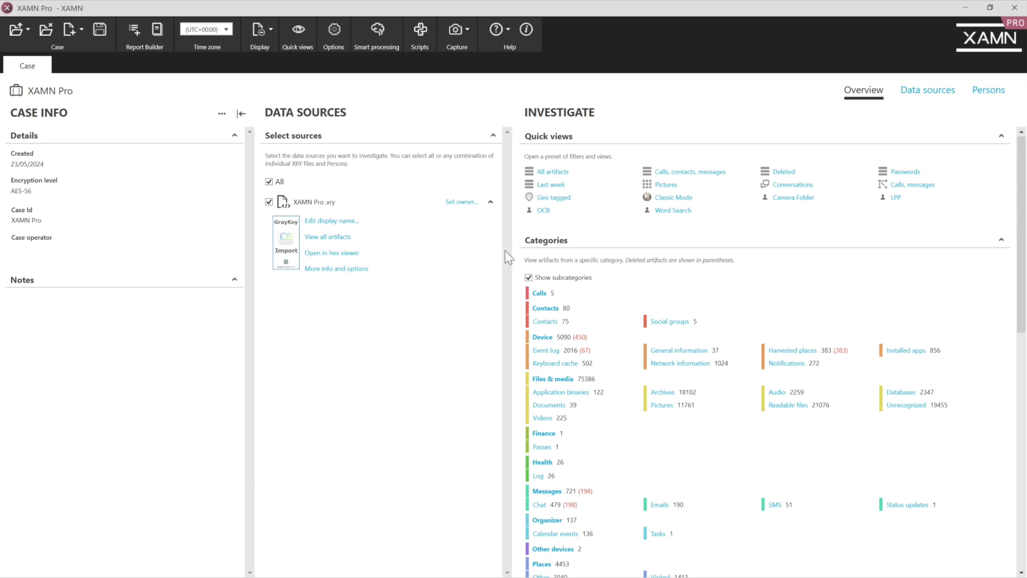
pyautogui.moveTo(470, 295)
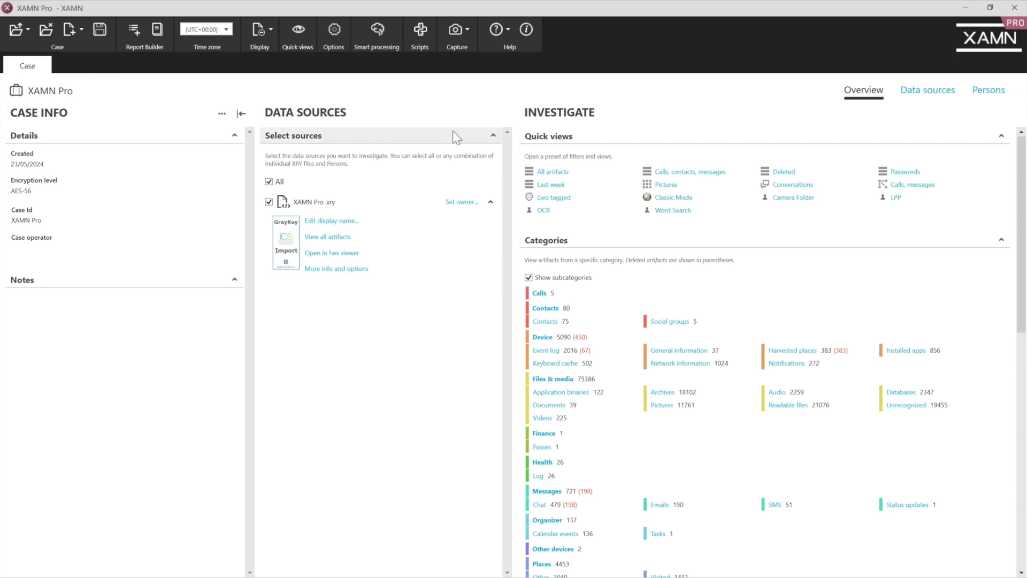
pyautogui.moveTo(549, 169)
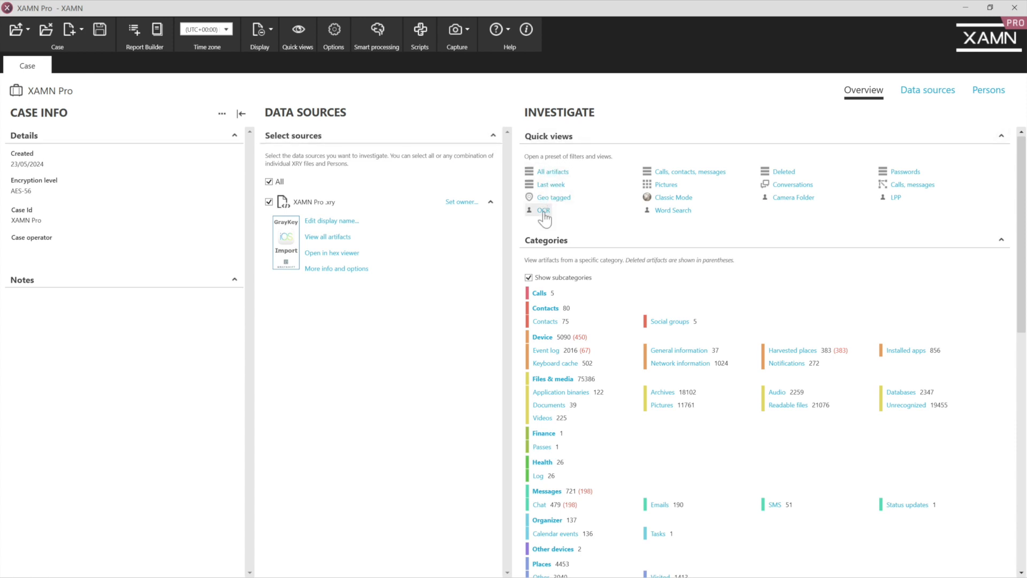
pyautogui.moveTo(782, 172)
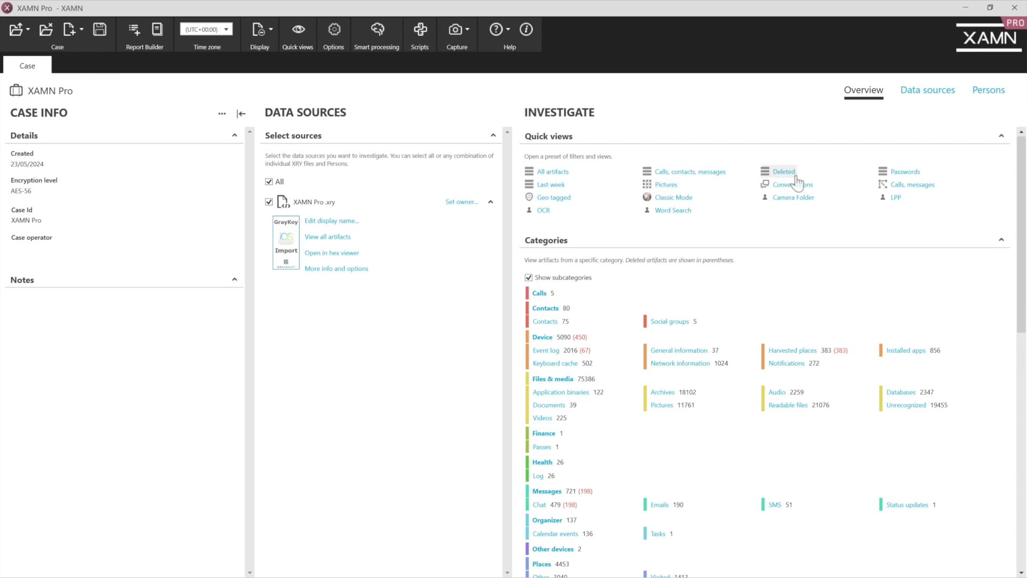
pyautogui.moveTo(714, 278)
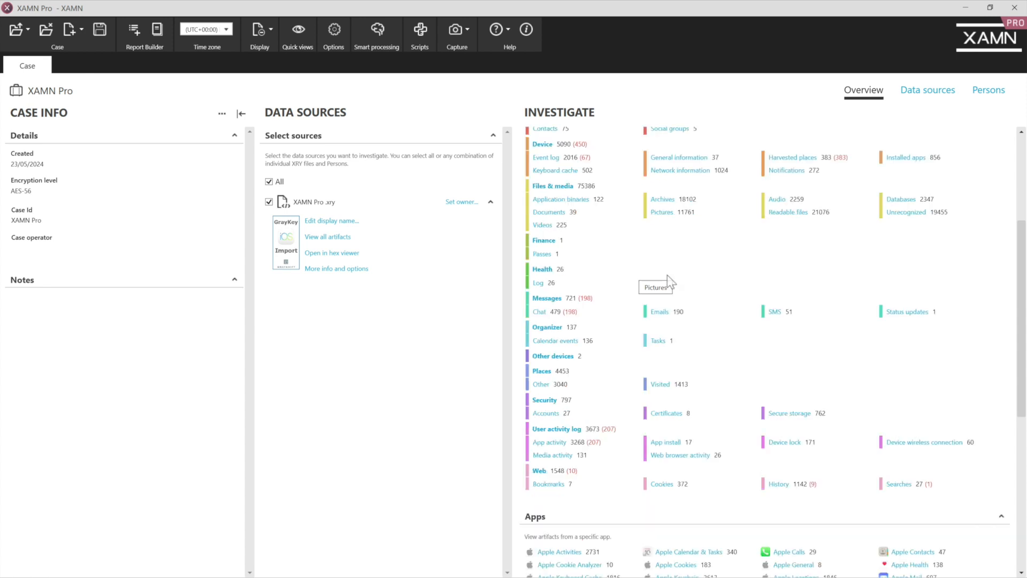
# Open the All artifacts quick view listing 89,557 artifacts and browse its filter panel.
pyautogui.scroll(-3)
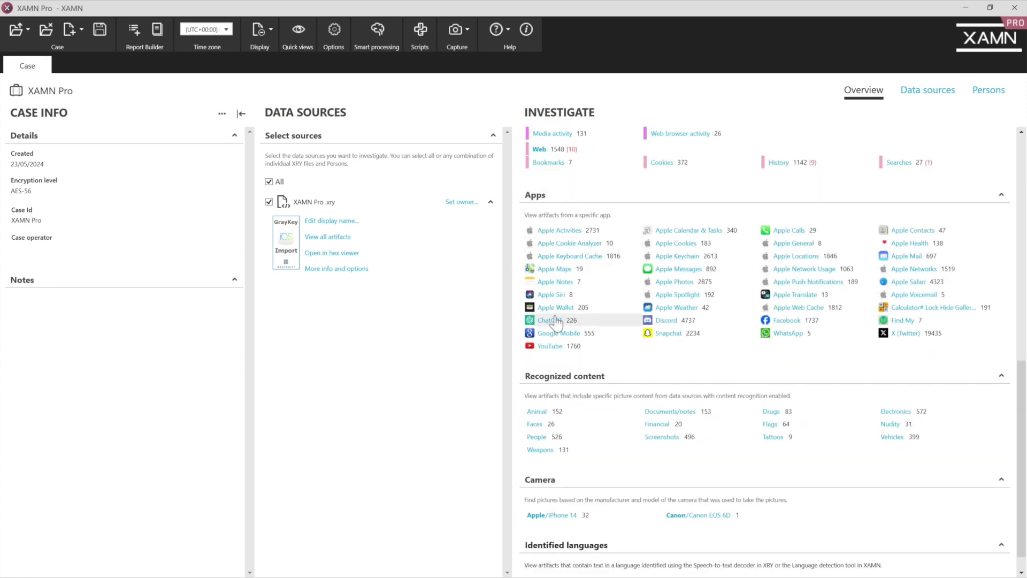
pyautogui.scroll(-3)
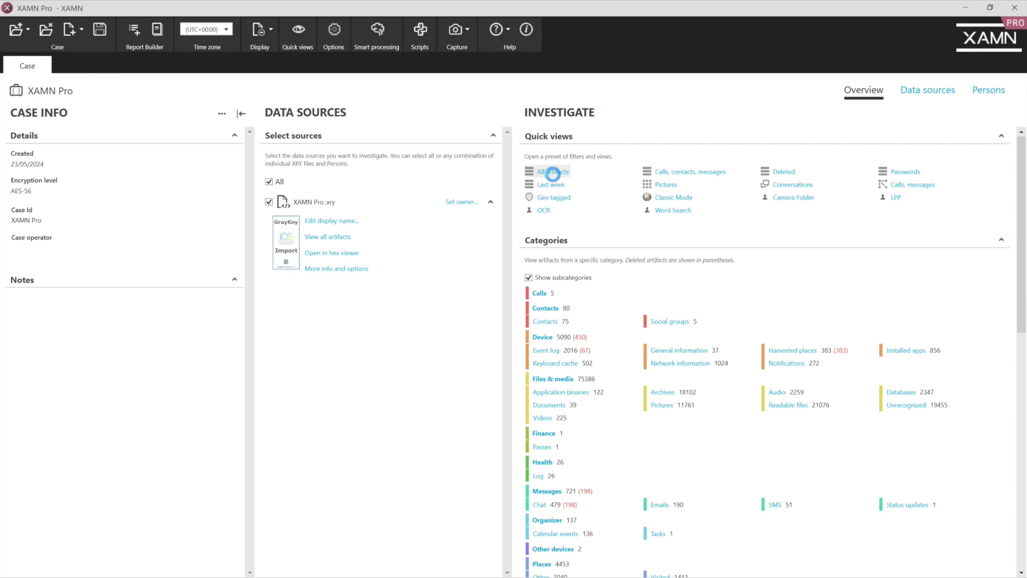
pyautogui.click(543, 171)
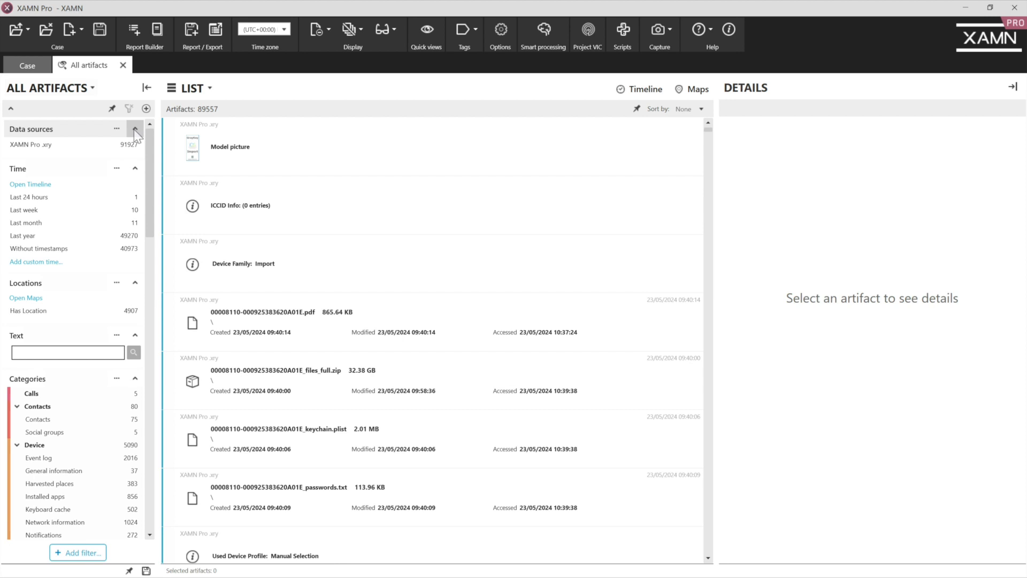
pyautogui.moveTo(30, 210)
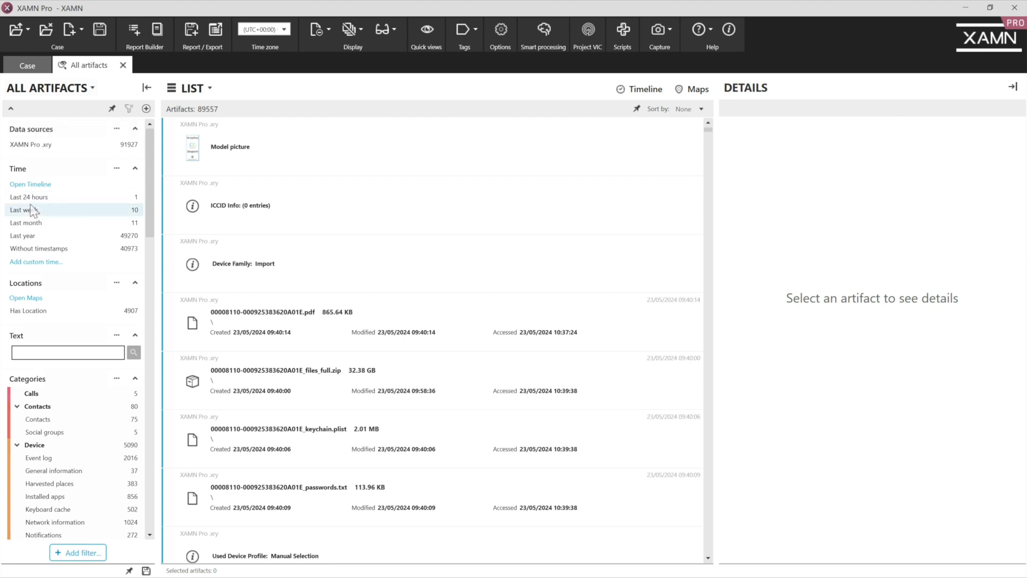
pyautogui.scroll(-3)
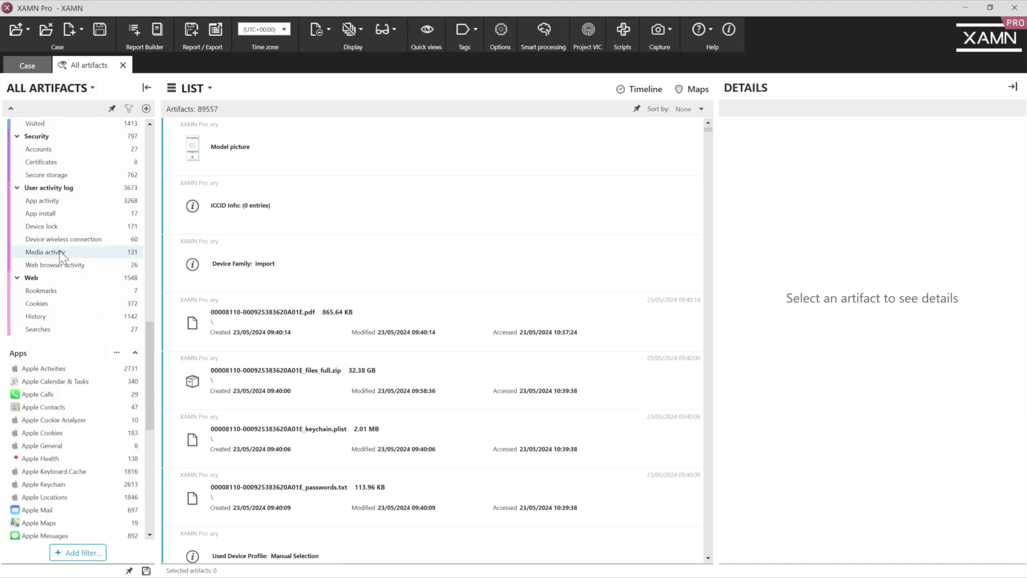
pyautogui.scroll(-3)
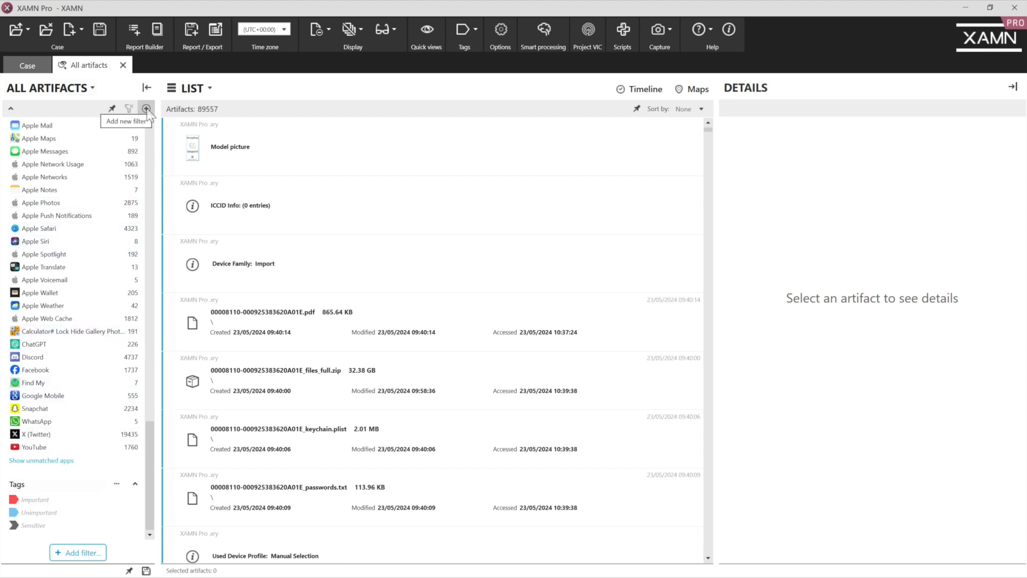
pyautogui.click(147, 108)
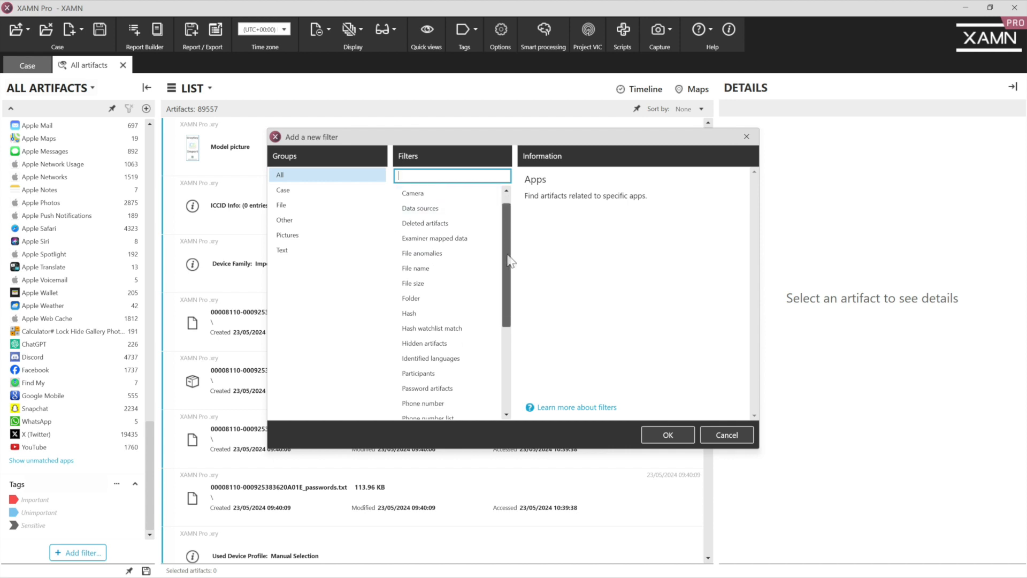
pyautogui.scroll(-3)
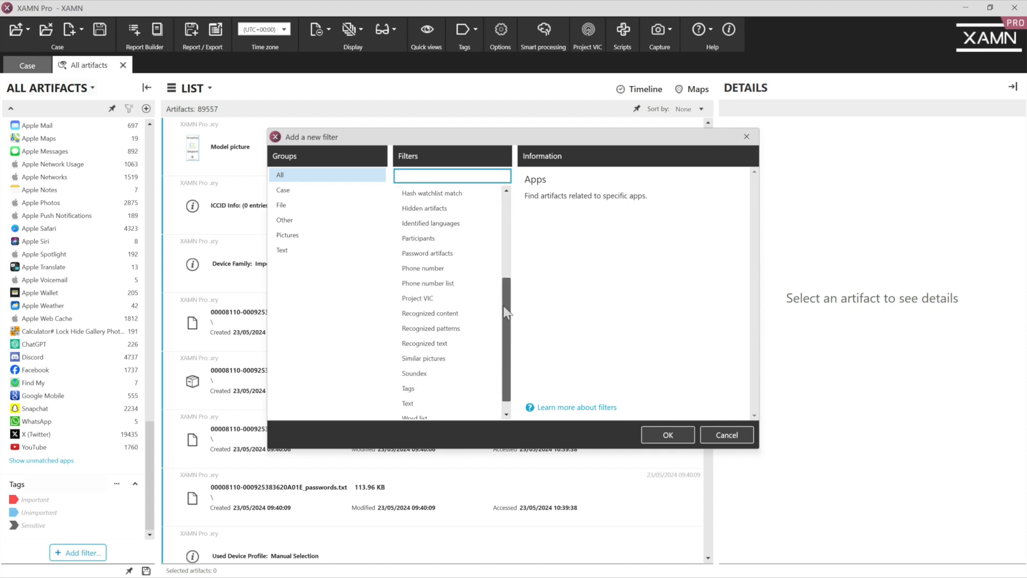
pyautogui.scroll(-3)
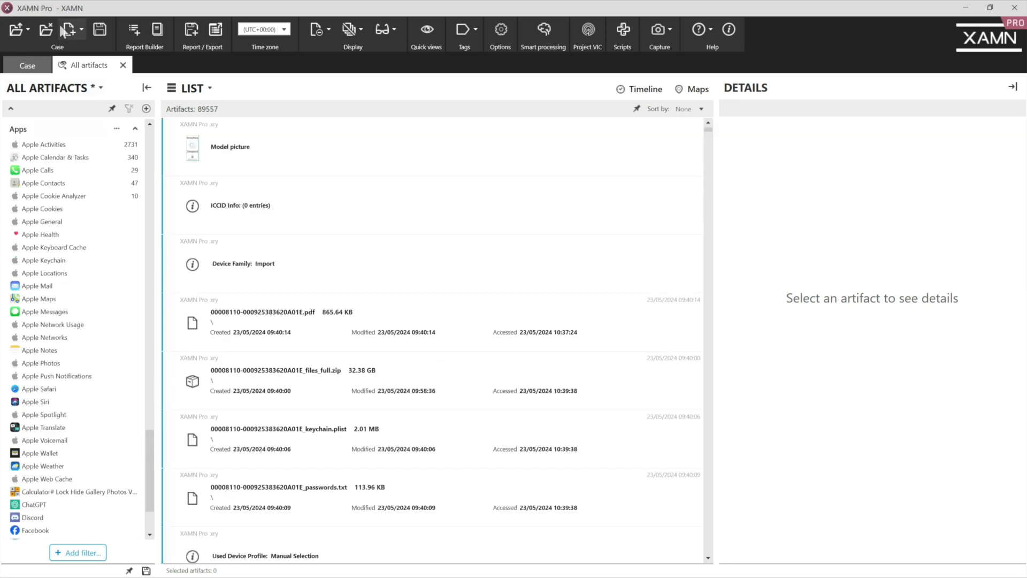
# Uncheck System files in Display exclude, raising the count to 279,700, then show duplicate grouping options.
pyautogui.click(315, 29)
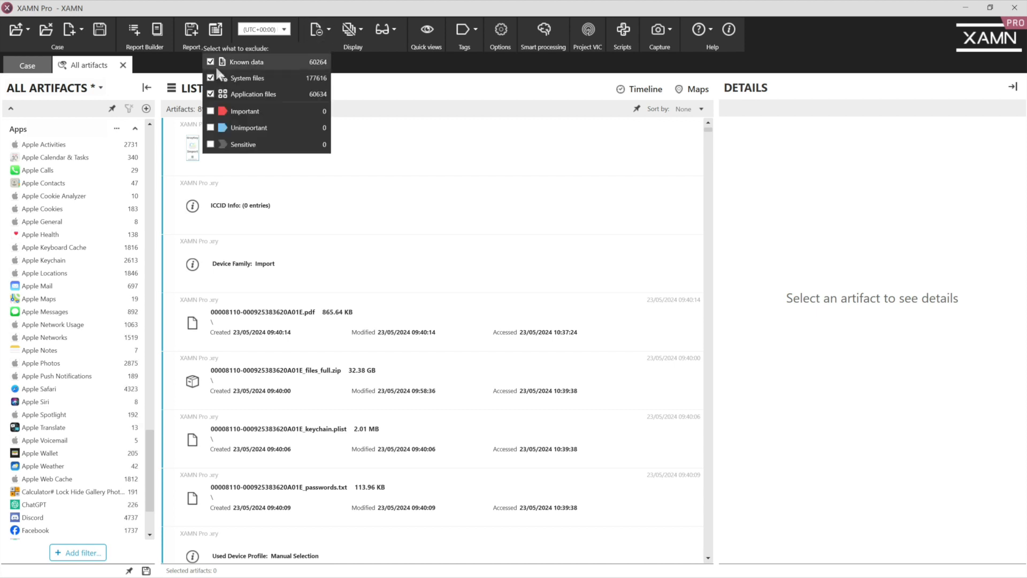
pyautogui.moveTo(246, 78)
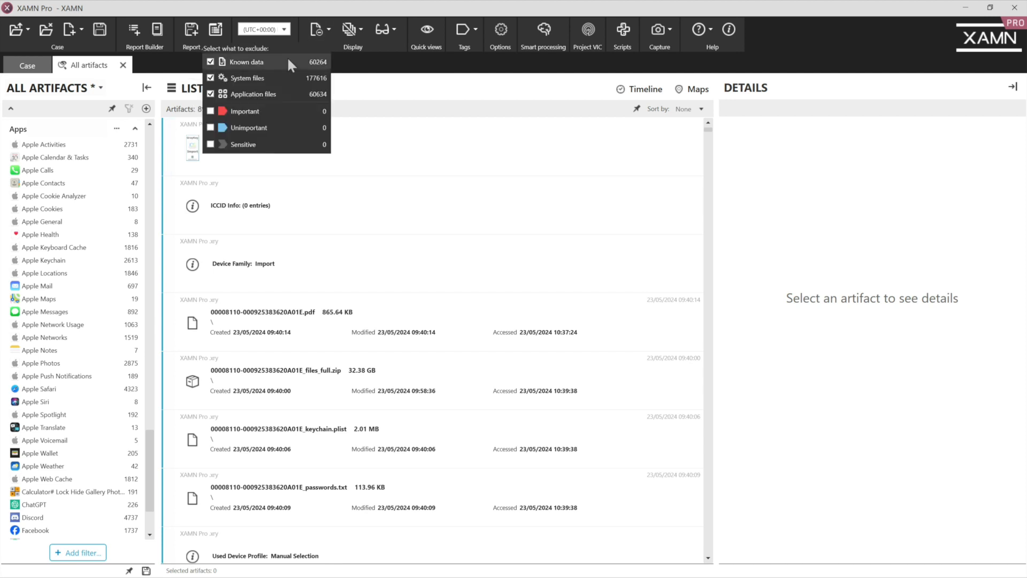
pyautogui.click(210, 93)
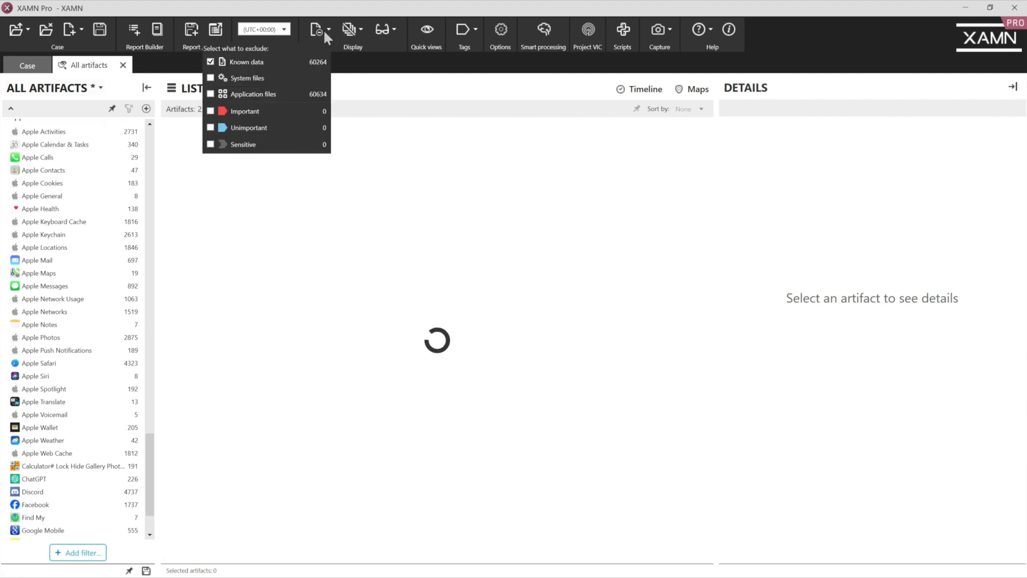
pyautogui.click(211, 61)
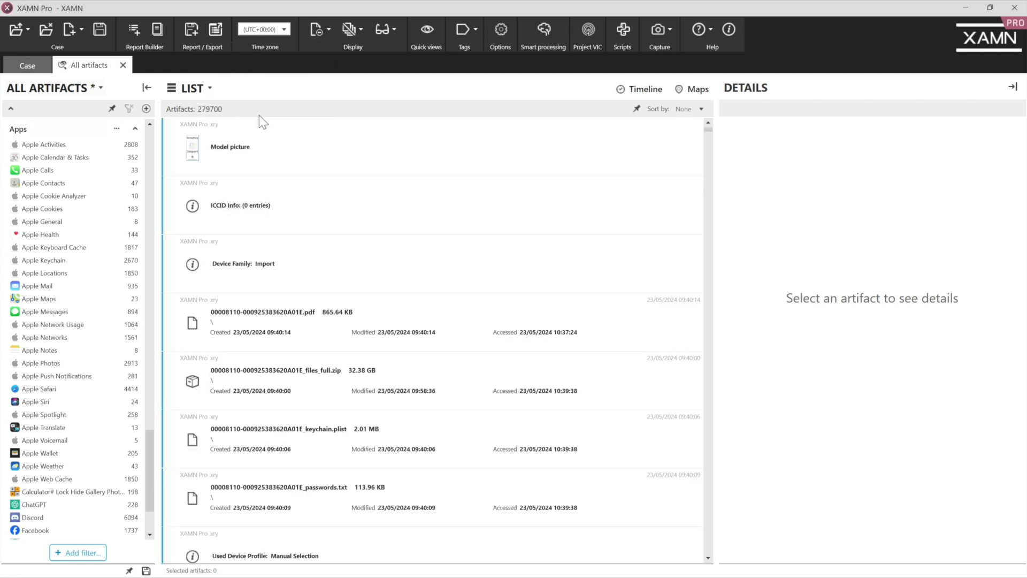
pyautogui.click(352, 29)
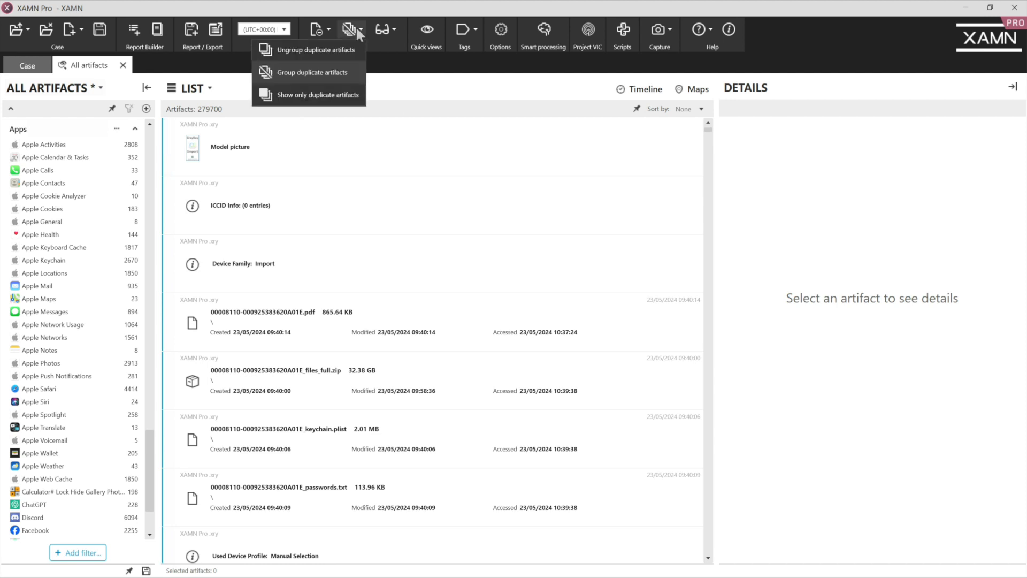
pyautogui.moveTo(277, 73)
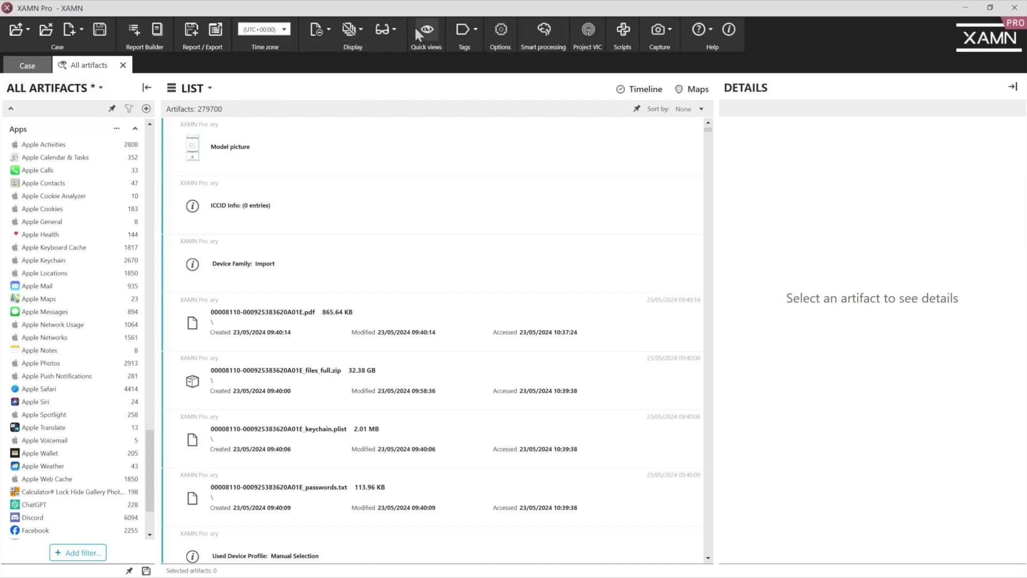
# Return to the case overview, where Files & media now shows 318,833.
pyautogui.click(426, 29)
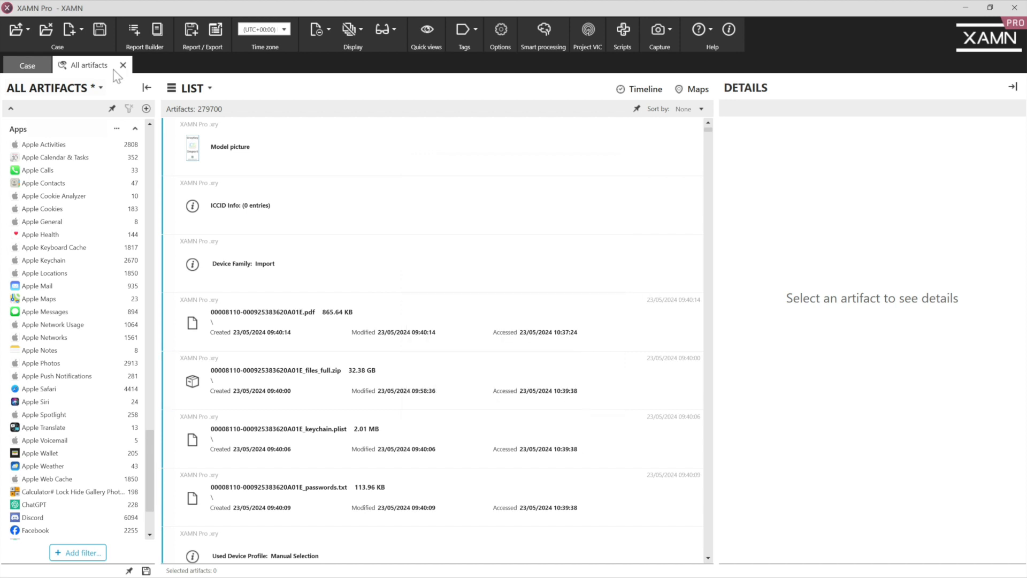
pyautogui.click(27, 65)
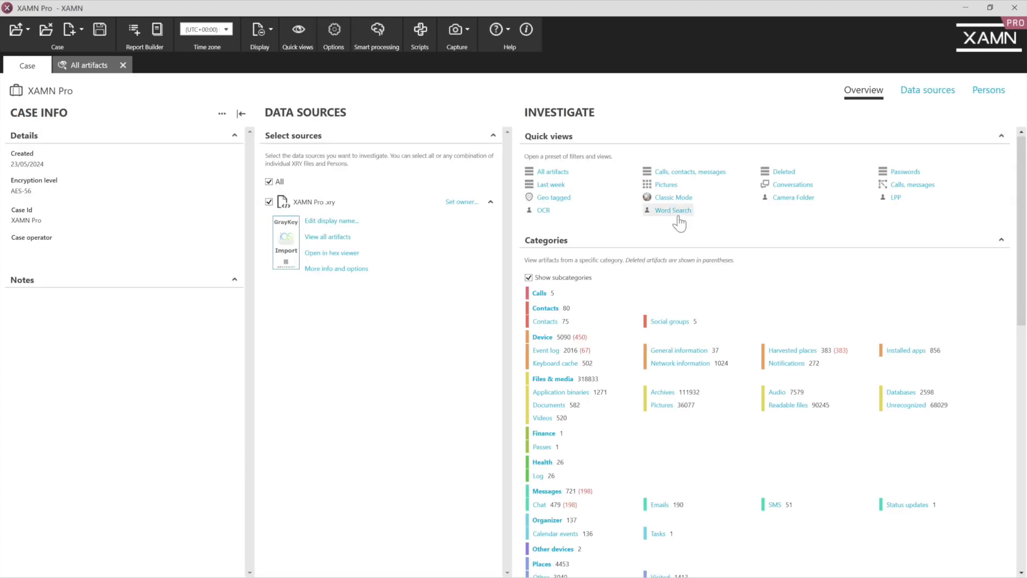